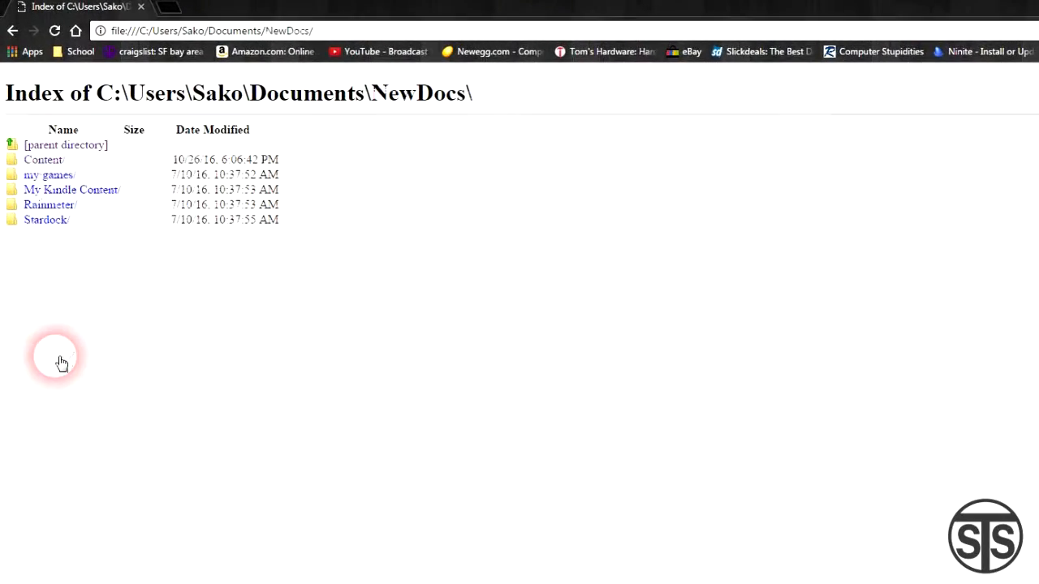
# Browse NewDocs into Content, peek inside Text Files, then return to Content.
pyautogui.click(43, 159)
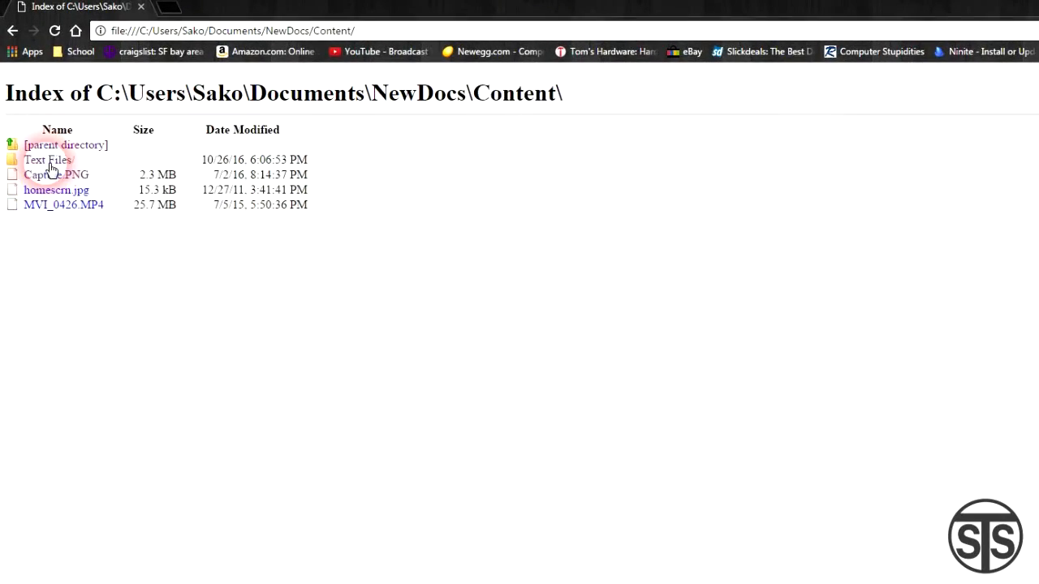
pyautogui.click(47, 160)
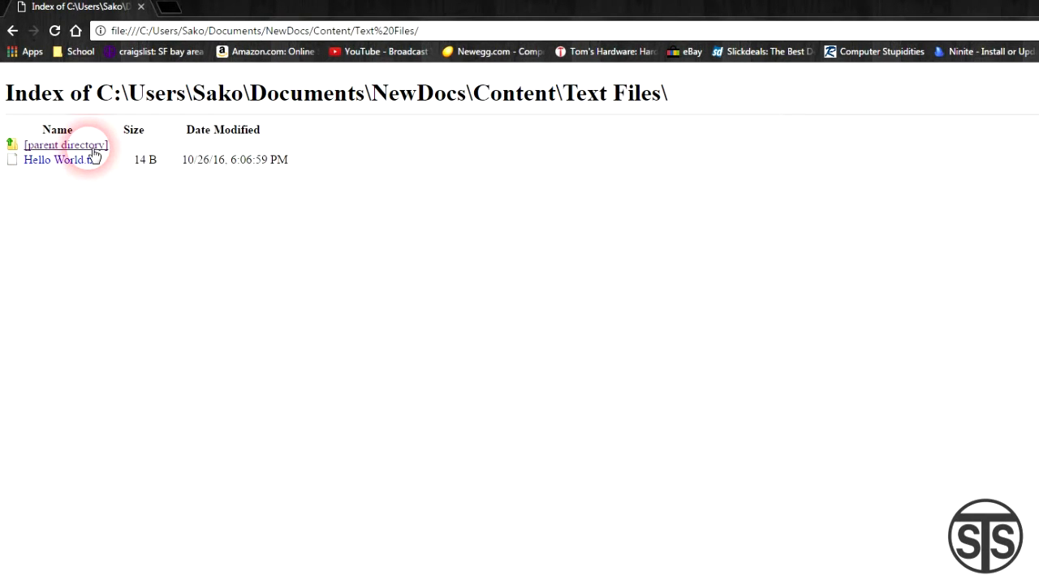
pyautogui.click(66, 145)
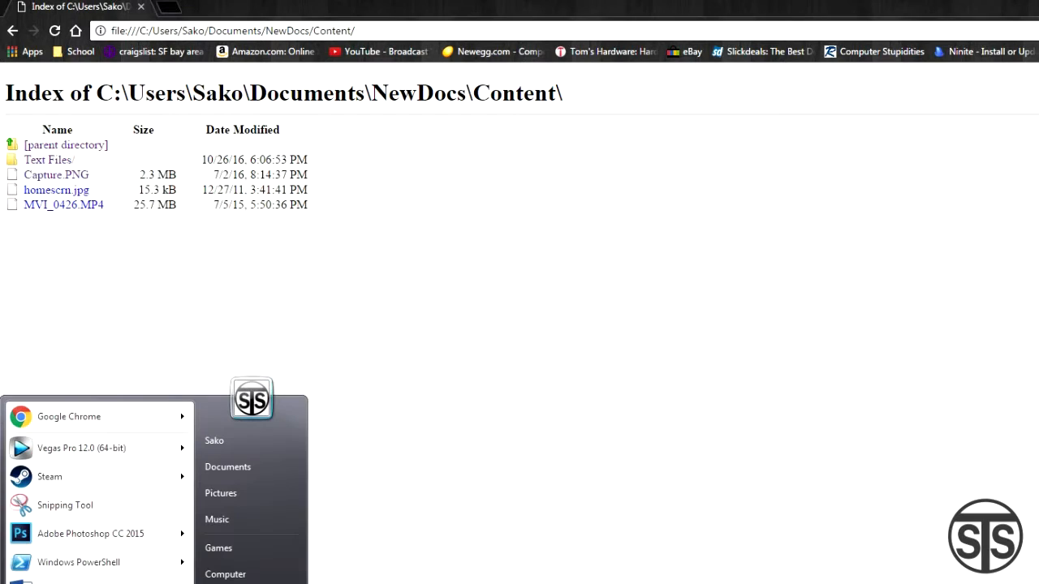
pyautogui.click(227, 467)
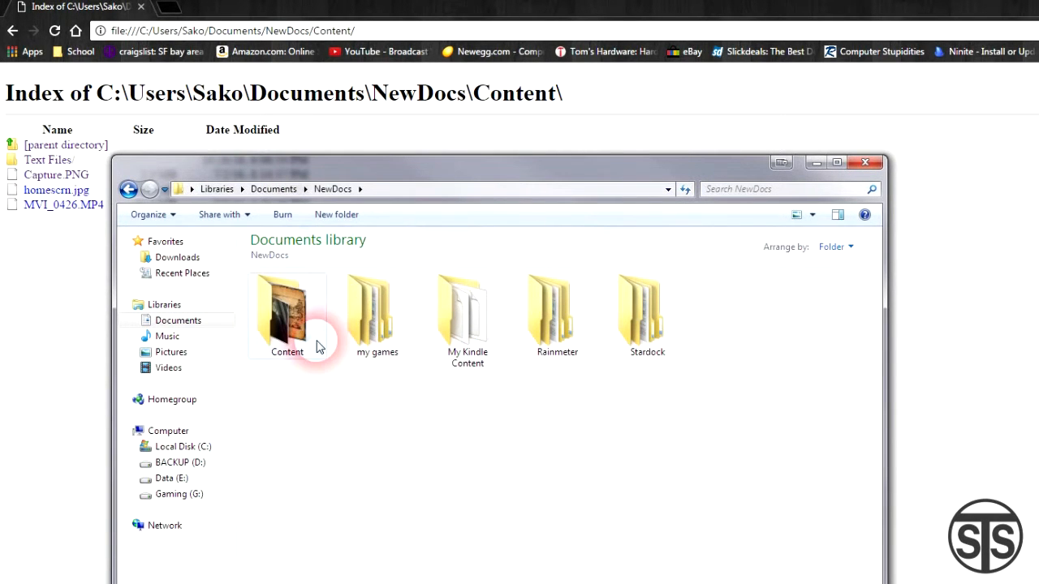
pyautogui.doubleClick(287, 312)
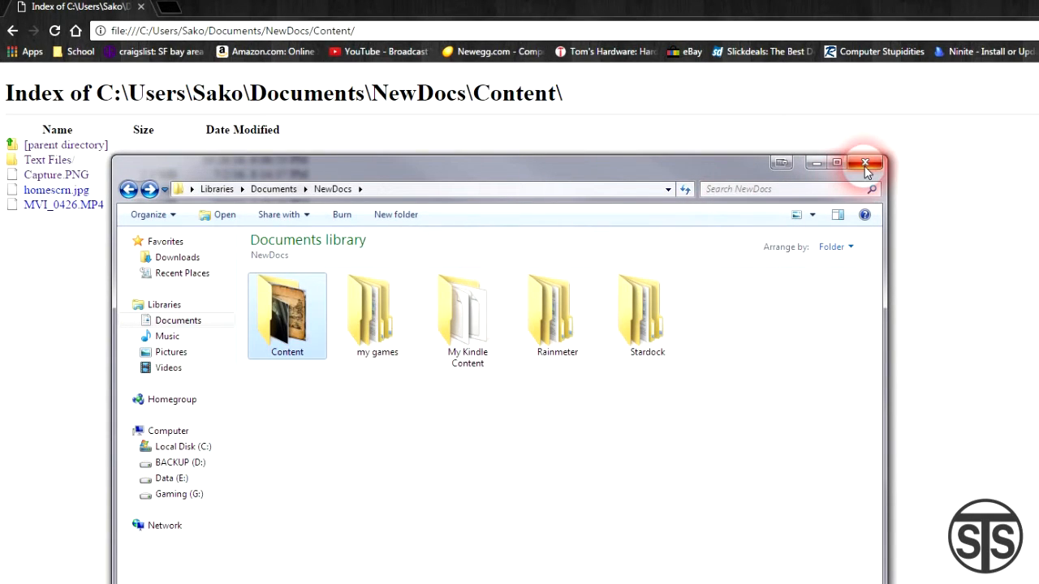
pyautogui.click(864, 163)
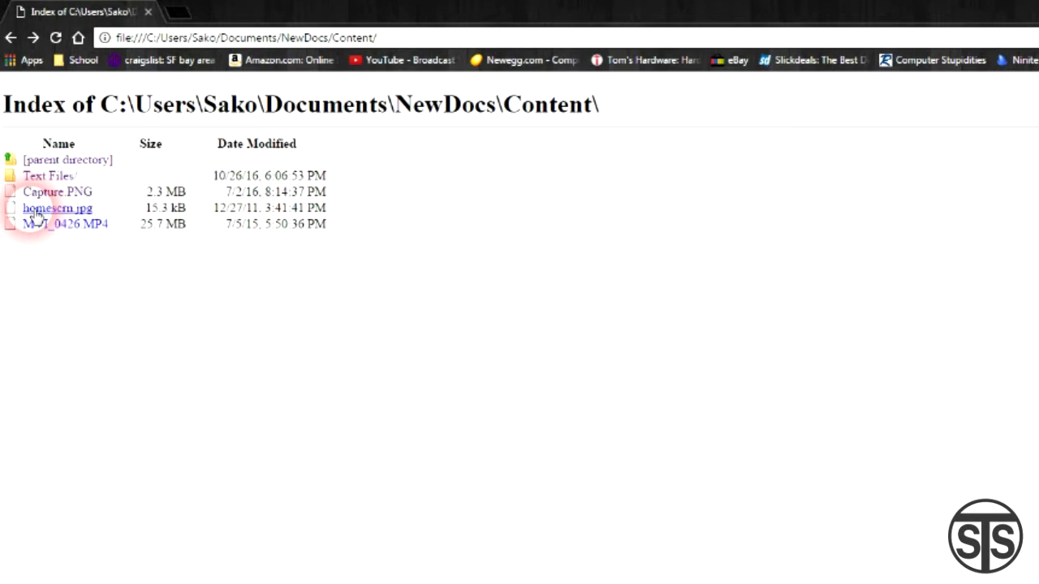
# View homescrn.jpg and play MVI_0426.MP4 from the Content listing in Chrome.
pyautogui.click(57, 208)
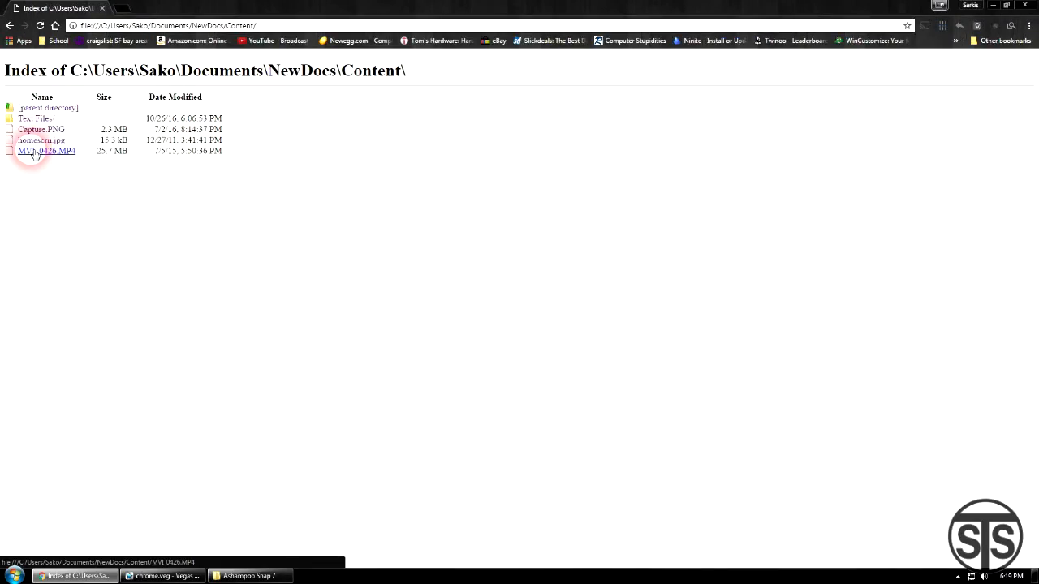
pyautogui.click(45, 151)
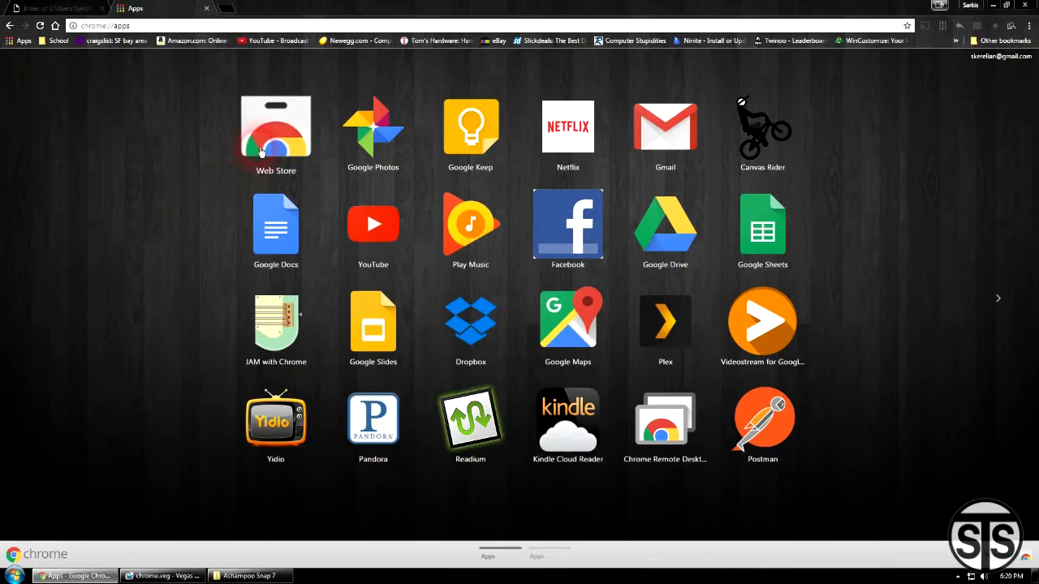
# Search the Chrome Web Store for the hover zoom extension.
pyautogui.click(275, 126)
pyautogui.write('hov')
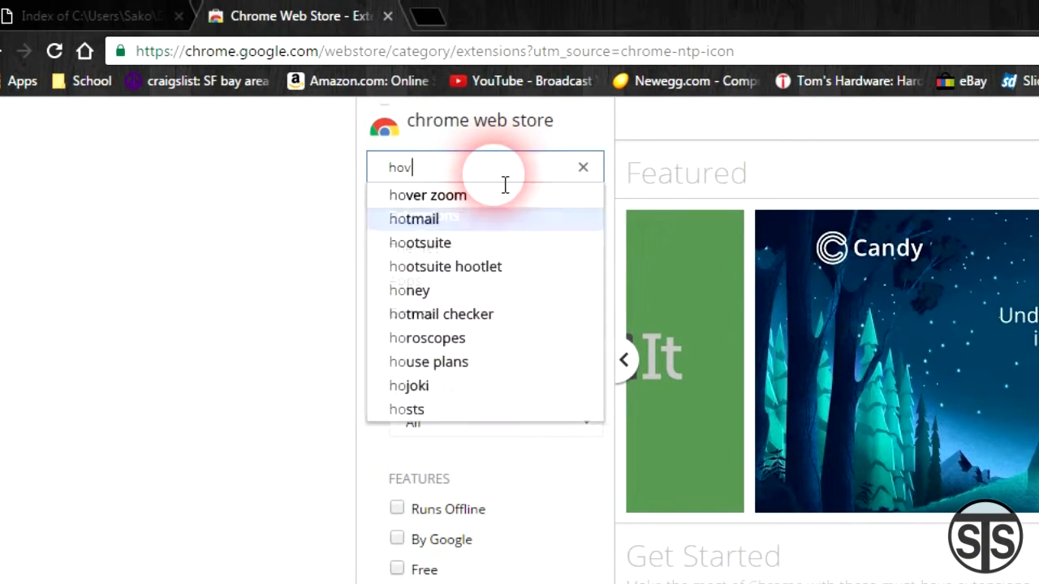
pyautogui.click(428, 194)
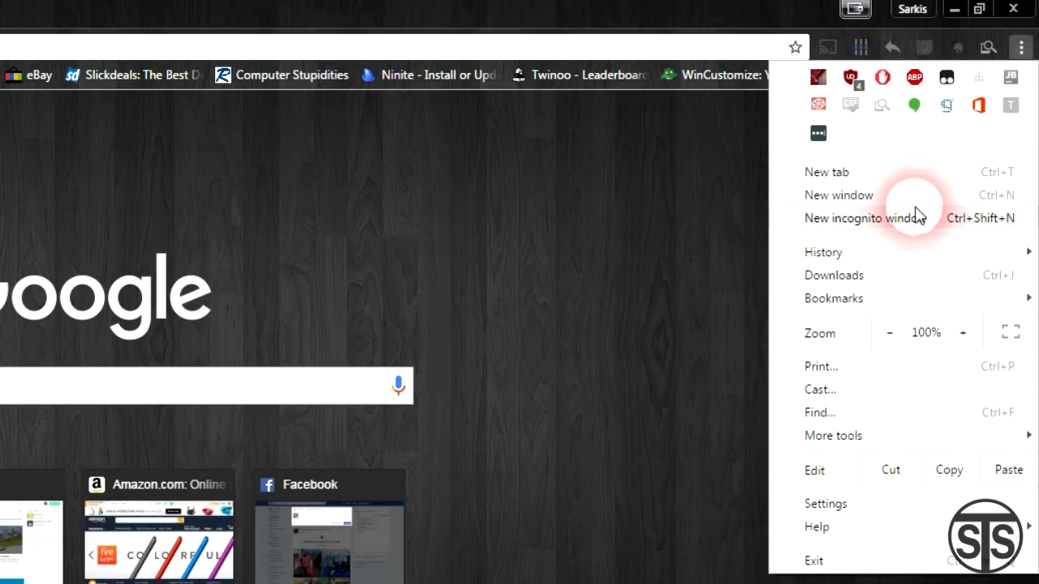
# Open Chrome's full History page from the menu's recent history list.
pyautogui.click(823, 251)
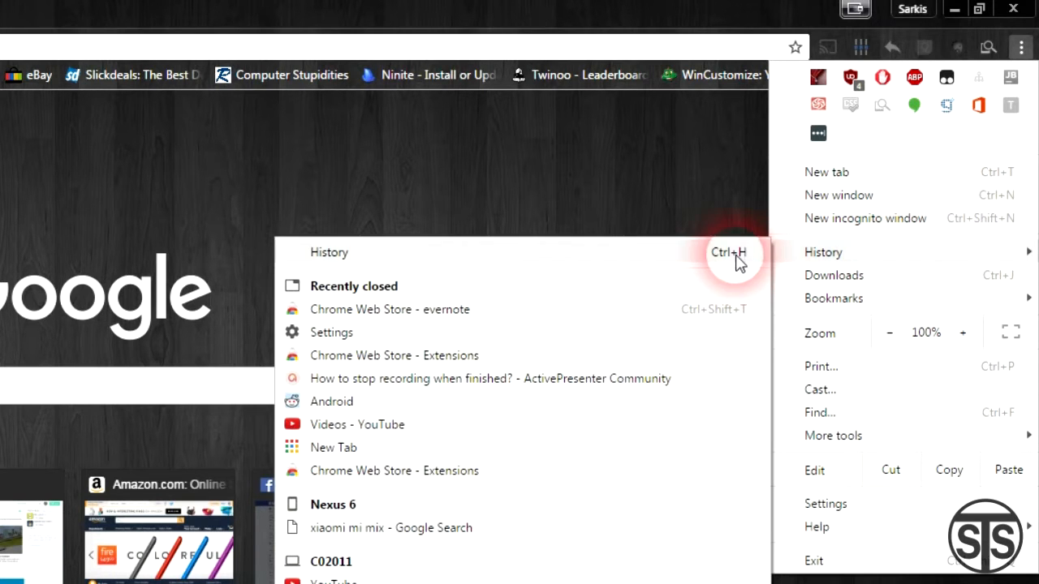
pyautogui.click(822, 251)
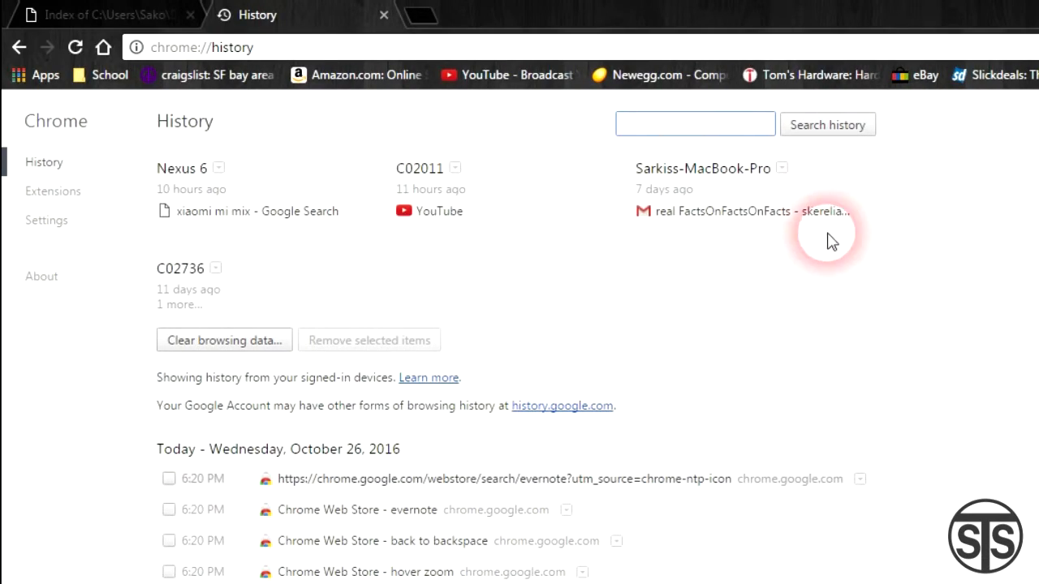